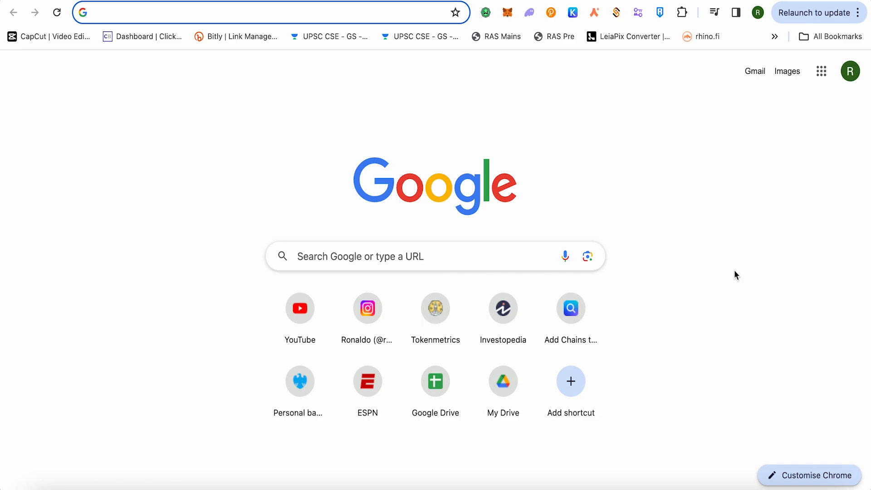
{"action": "mouse_move", "coordinate": [707, 28]}
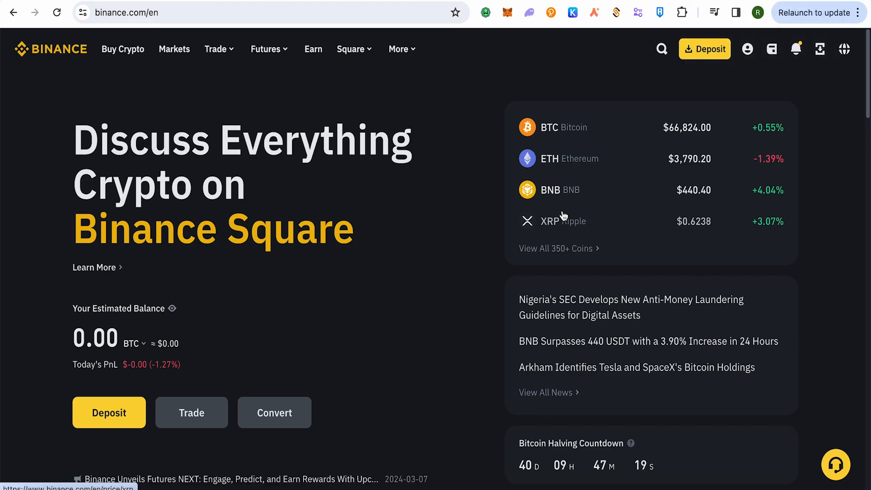
{"action": "mouse_move", "coordinate": [577, 190]}
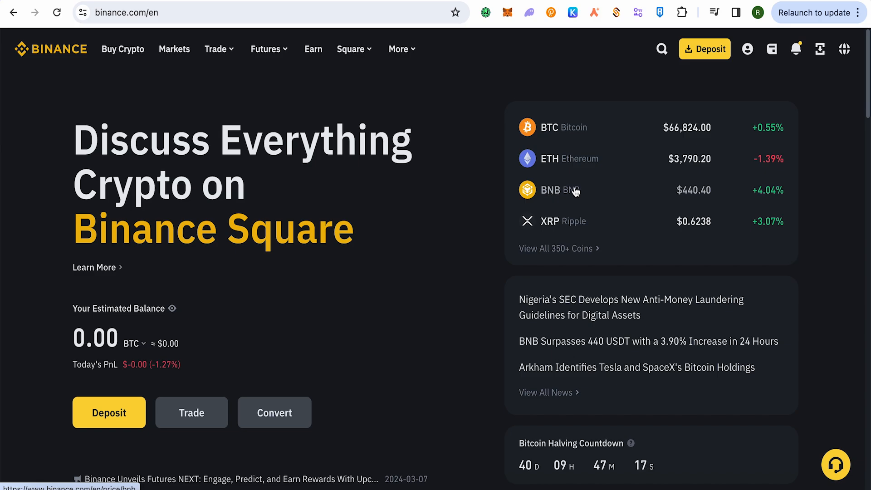
{"action": "mouse_move", "coordinate": [798, 133]}
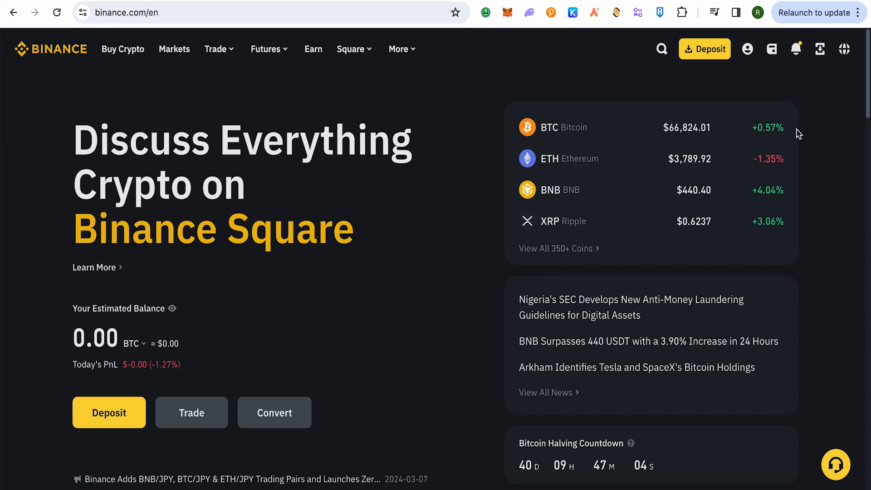
- Go from the Wallet menu to the Spot wallet showing 0.00 BTC and zero coin balances
{"action": "left_click", "coordinate": [771, 49]}
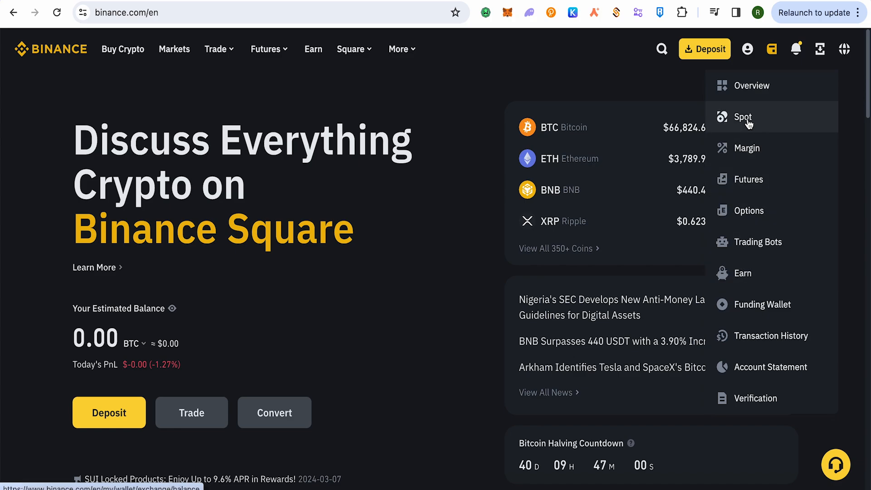
{"action": "left_click", "coordinate": [744, 117]}
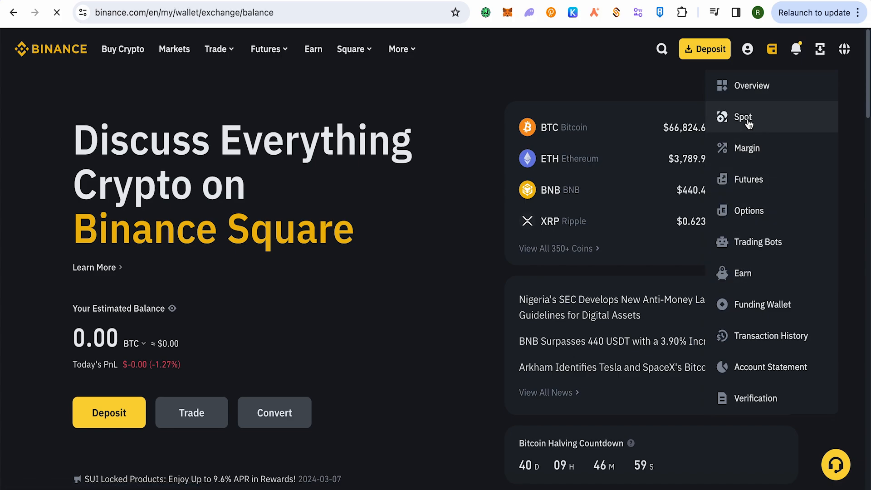
{"action": "left_click", "coordinate": [744, 117]}
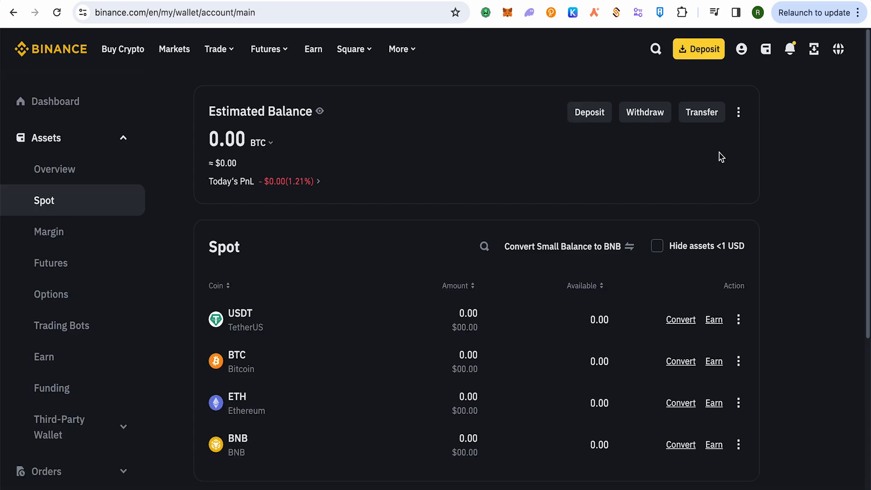
{"action": "mouse_move", "coordinate": [646, 118]}
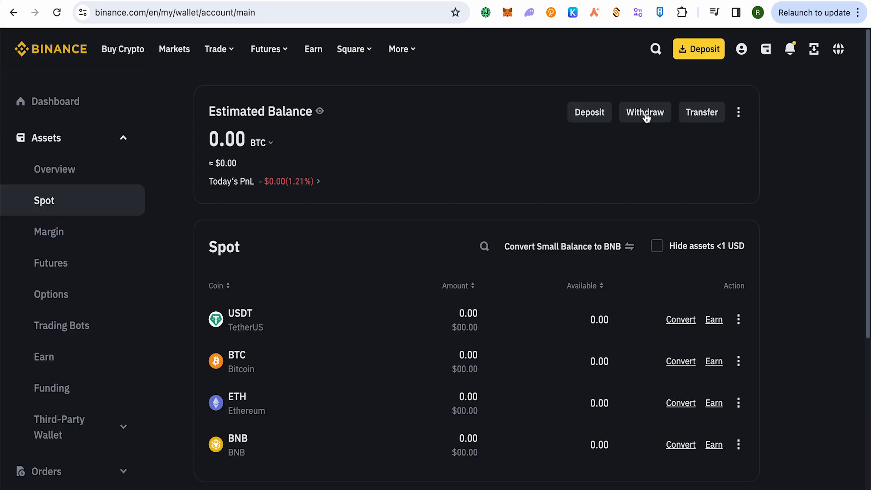
- Start a crypto withdrawal and choose BTC Bitcoin as the coin to send
{"action": "left_click", "coordinate": [645, 113]}
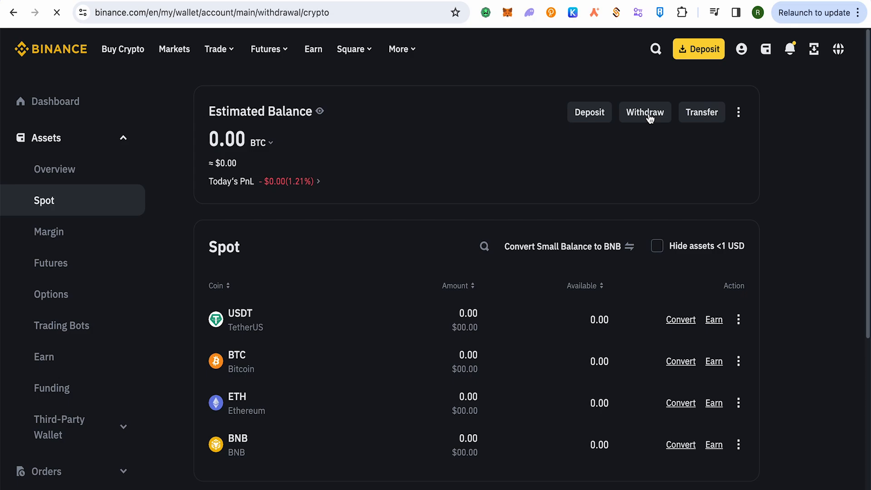
{"action": "left_click", "coordinate": [644, 112]}
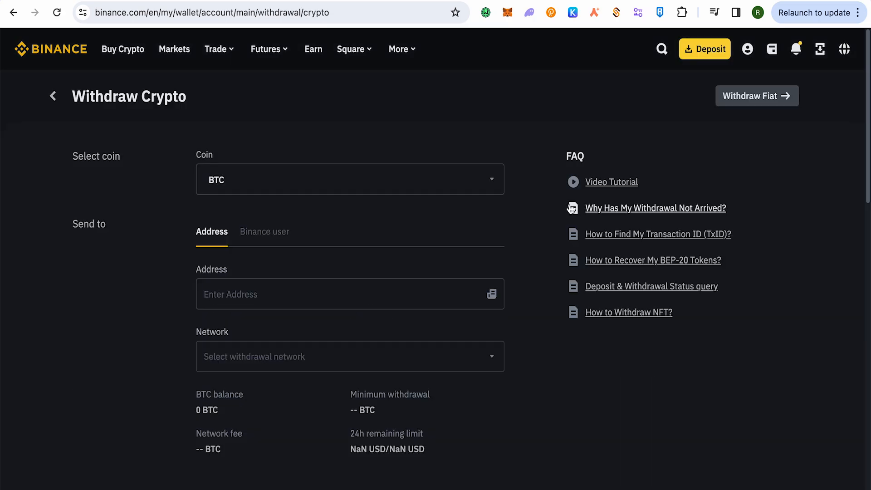
{"action": "left_click", "coordinate": [351, 178]}
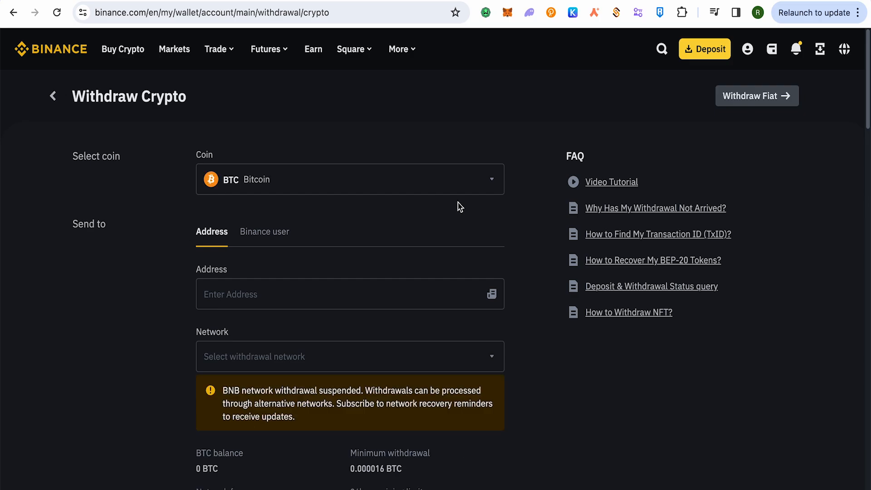
{"action": "mouse_move", "coordinate": [284, 154]}
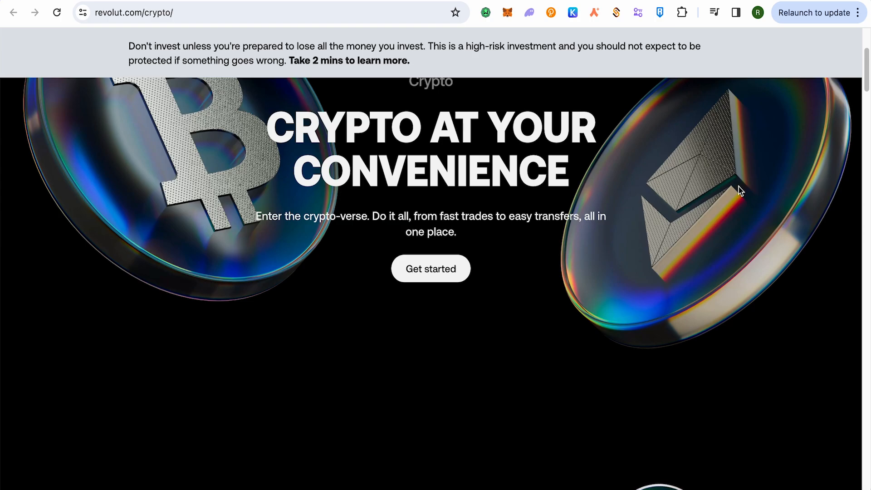
- Scroll through the Revolut crypto page to review it
{"action": "scroll", "scroll_direction": "down", "scroll_amount": 3}
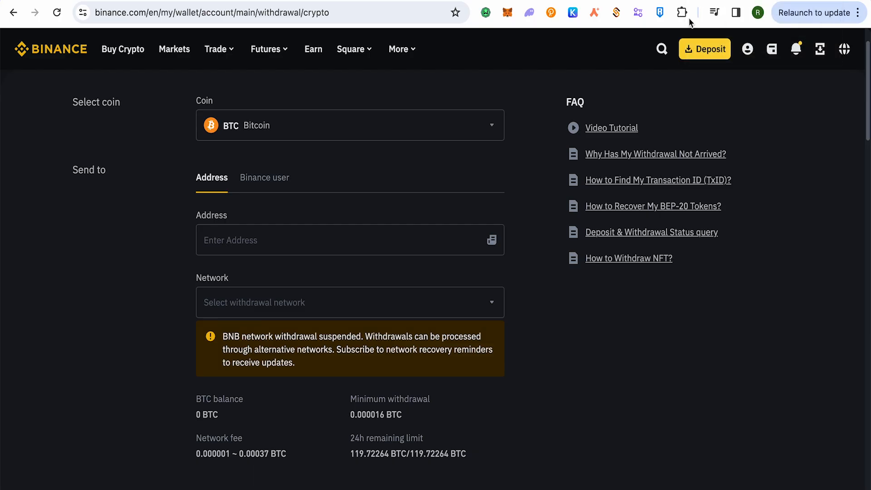
- Choose the BTC Bitcoin withdrawal network and acknowledge the network warning
{"action": "left_click", "coordinate": [333, 240]}
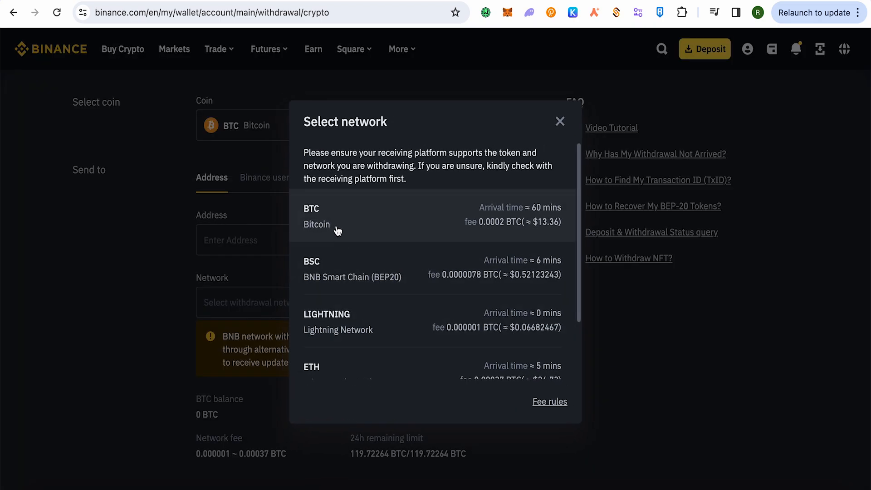
{"action": "mouse_move", "coordinate": [351, 227]}
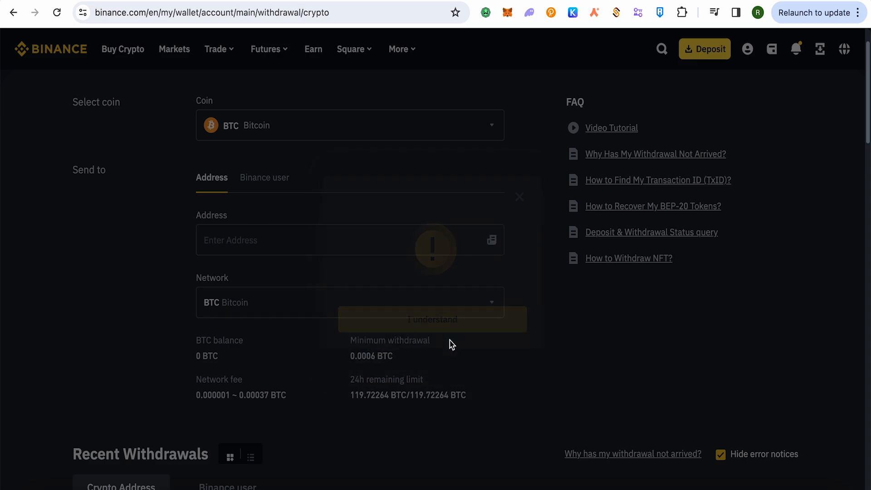
{"action": "left_click", "coordinate": [432, 320]}
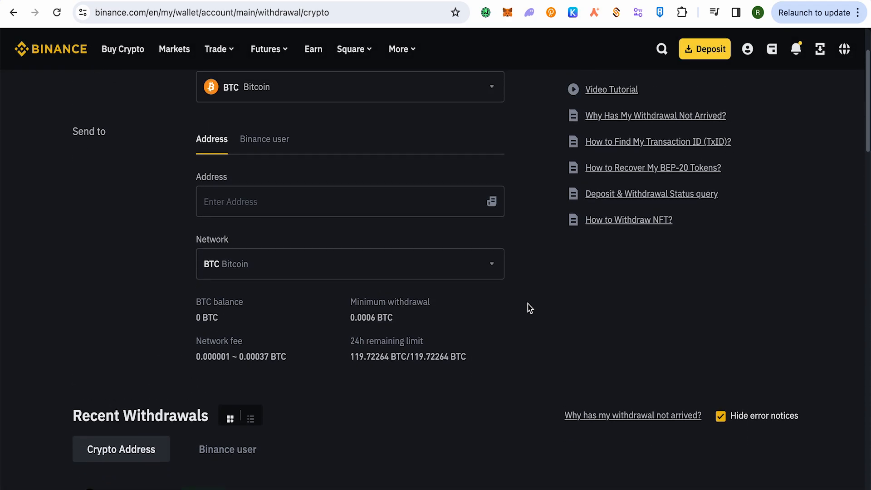
{"action": "scroll", "scroll_direction": "up", "scroll_amount": 3}
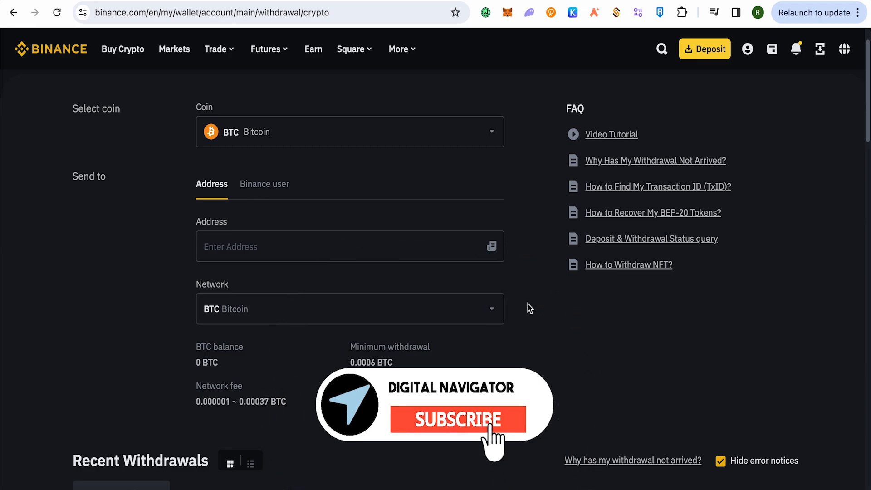
{"action": "left_click", "coordinate": [453, 419]}
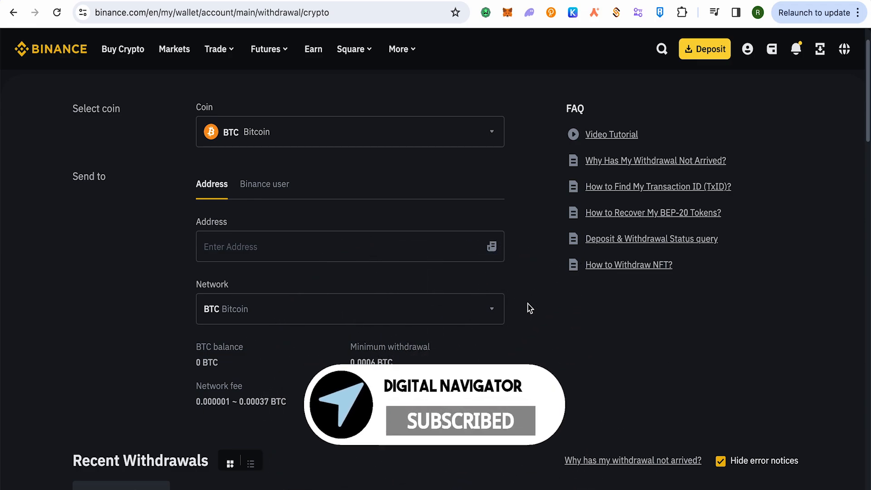